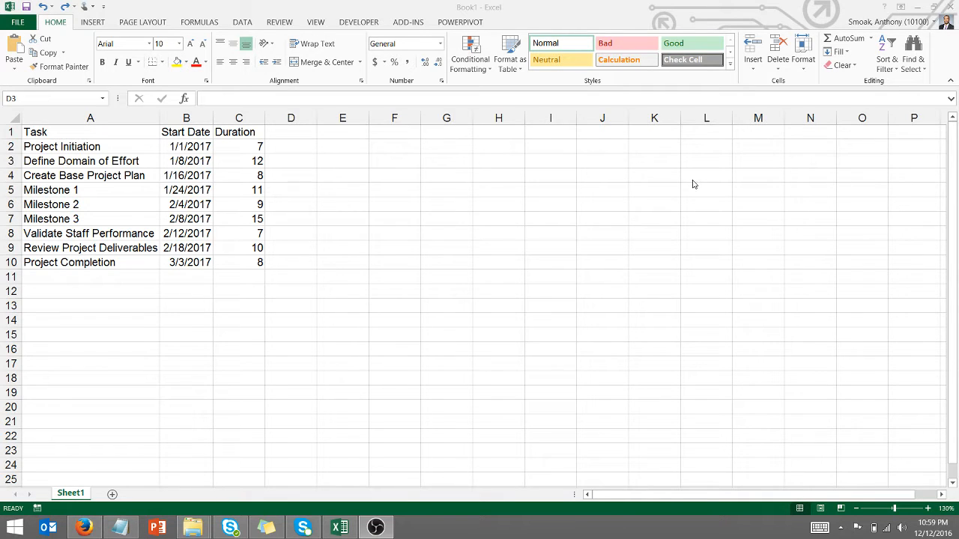
pyautogui.moveTo(690, 181)
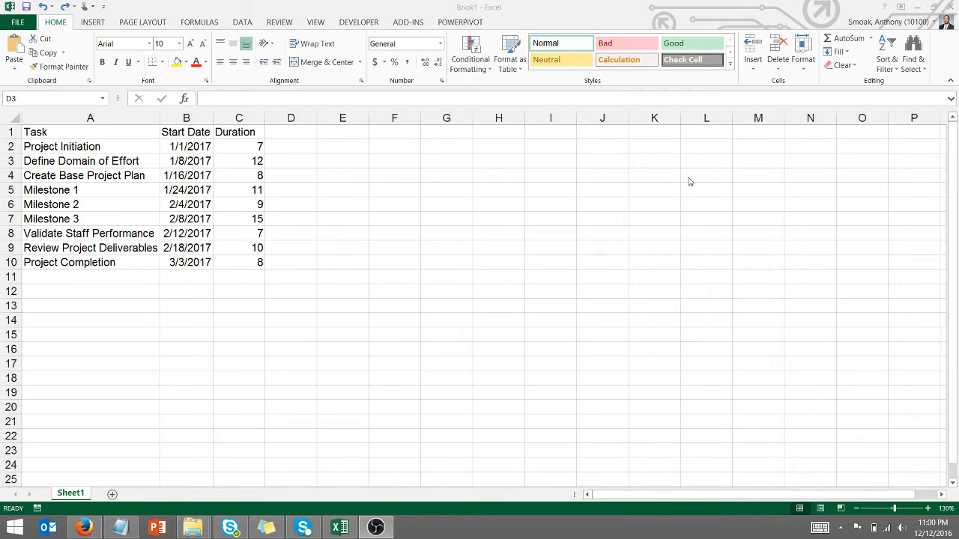
pyautogui.moveTo(108, 160)
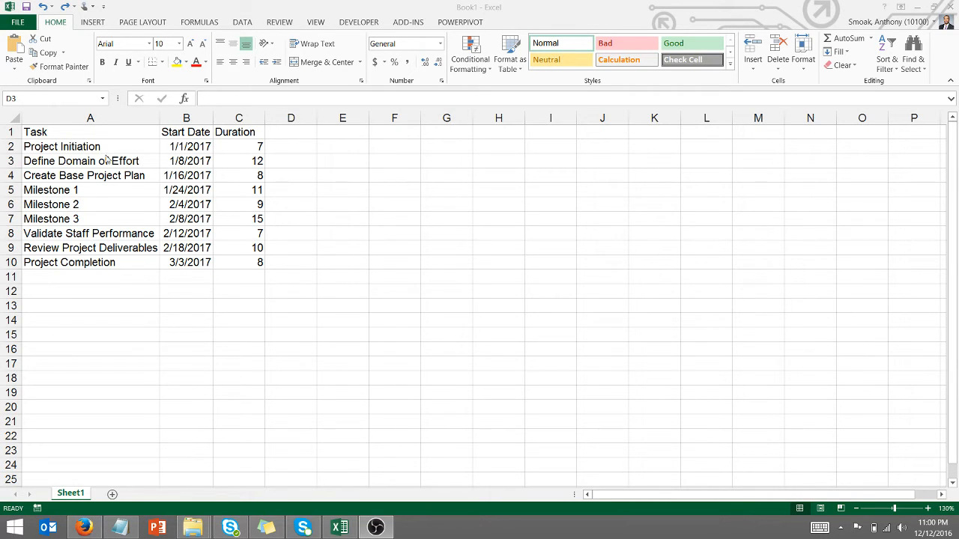
# Review the Task, Start Date and Duration columns, then select an empty cell so the chart starts blank.
pyautogui.click(90, 132)
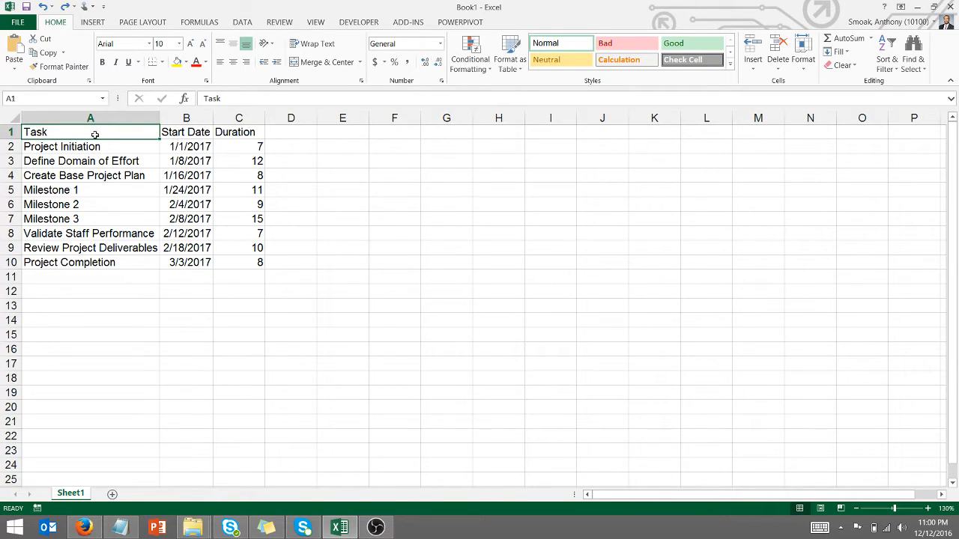
pyautogui.click(186, 132)
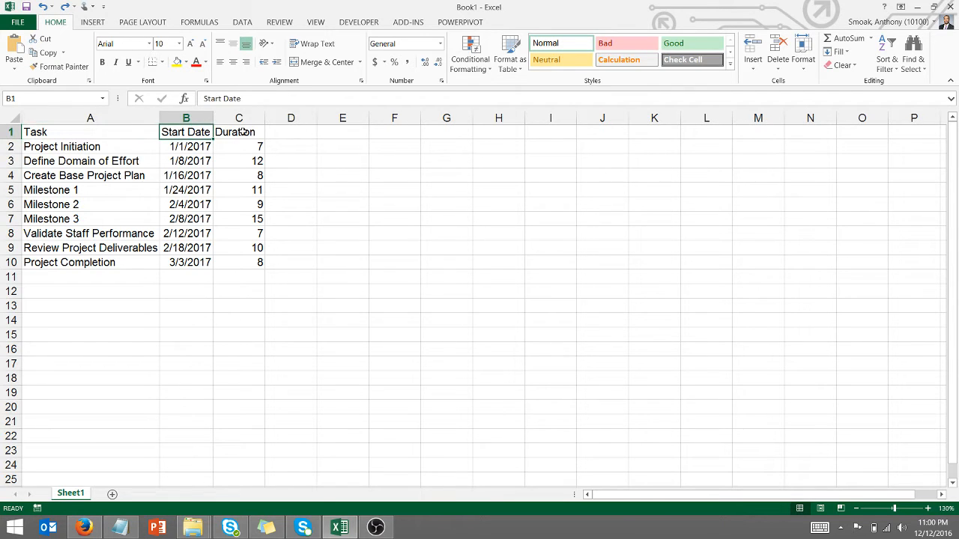
pyautogui.click(238, 132)
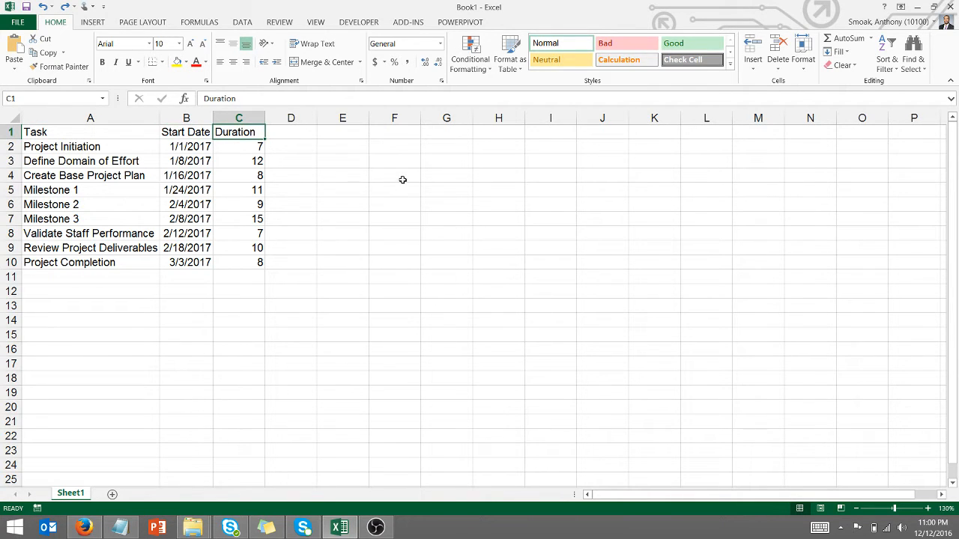
pyautogui.click(394, 176)
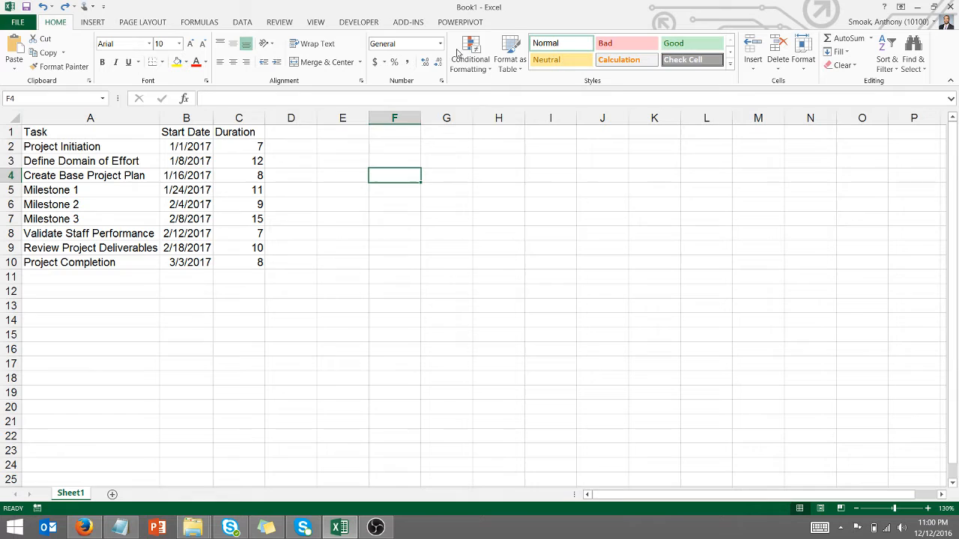
# Insert an empty 2-D Stacked Bar chart from the Insert ribbon.
pyautogui.click(93, 22)
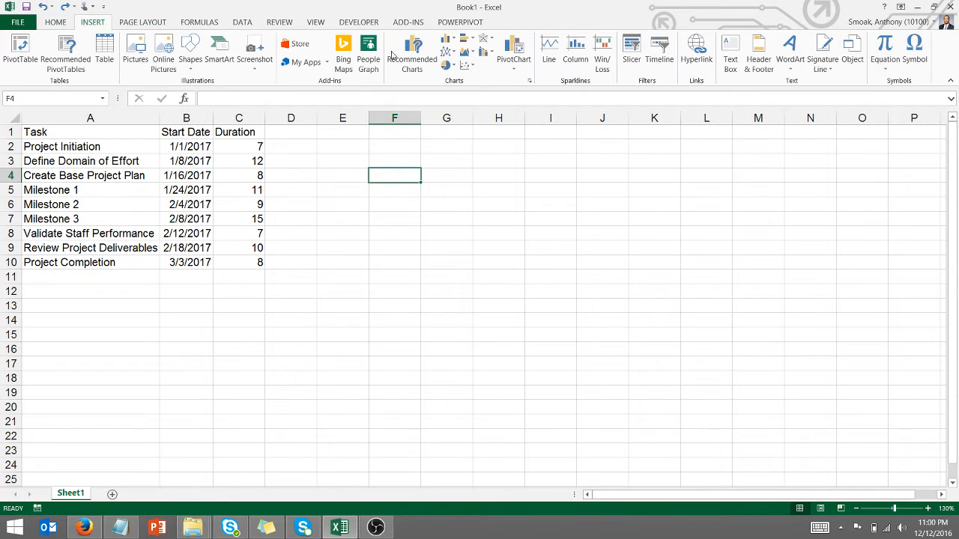
pyautogui.click(464, 39)
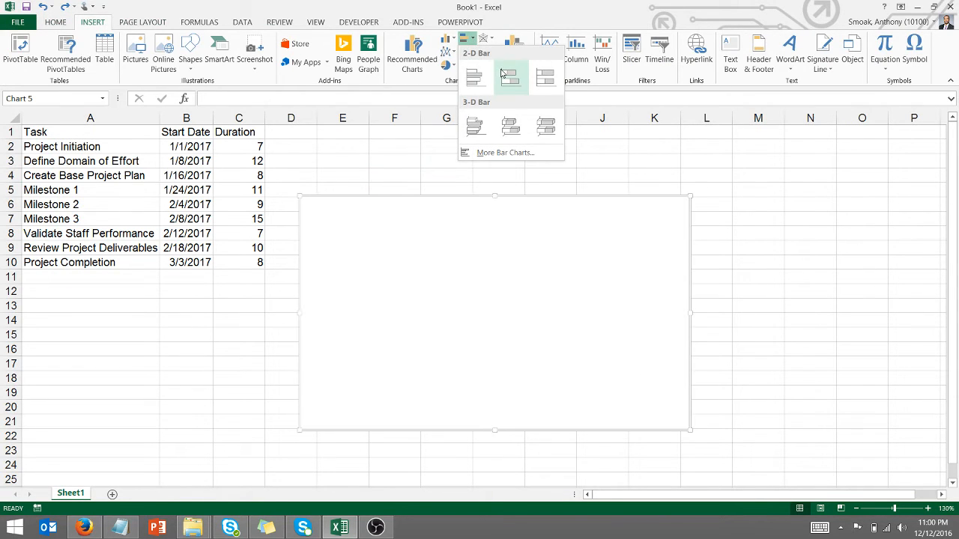
pyautogui.click(509, 78)
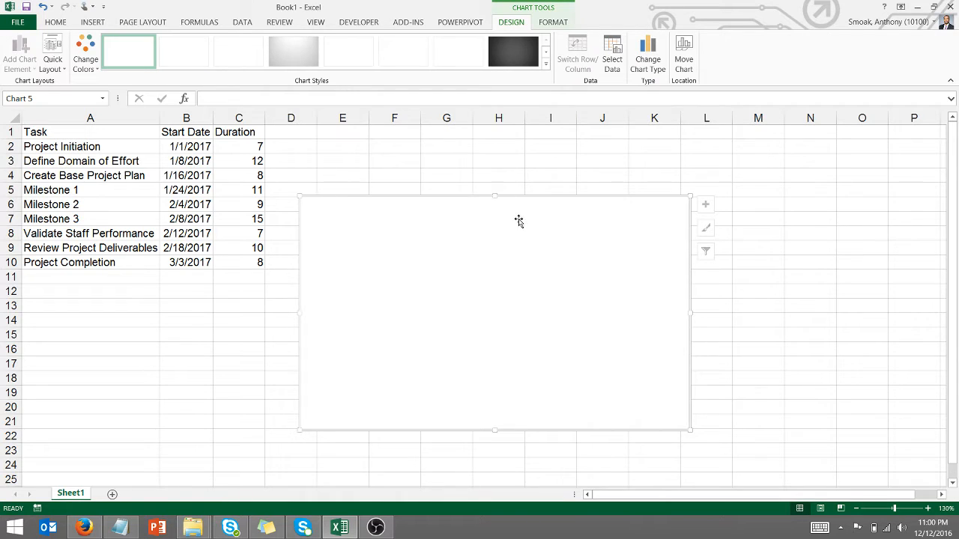
pyautogui.moveTo(518, 224)
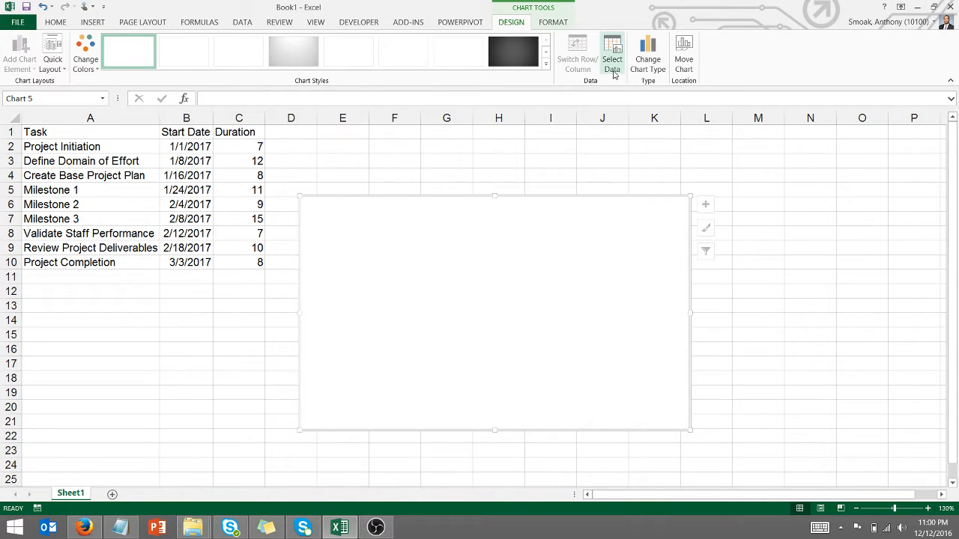
# Add a Start Date series named from B1 with values B2:B10 via Select Data.
pyautogui.click(612, 57)
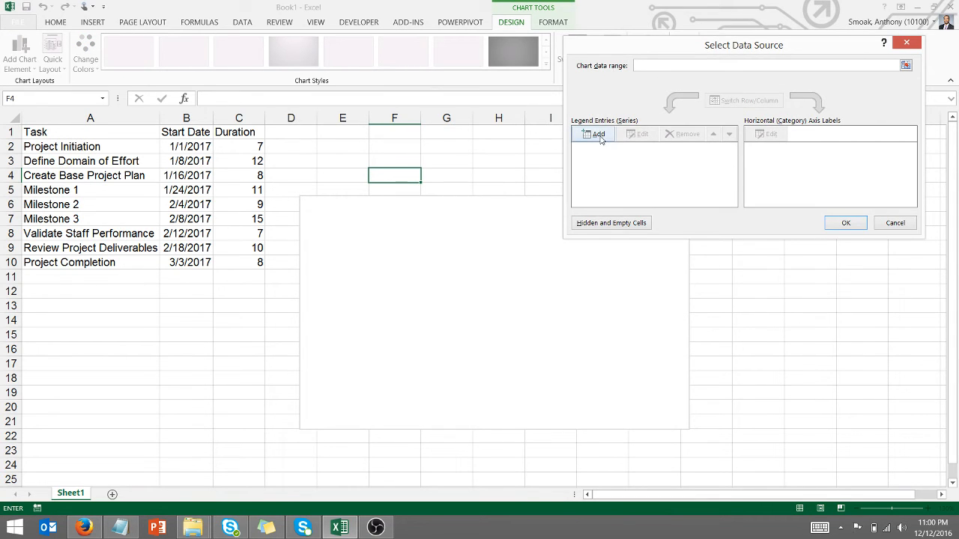
pyautogui.click(596, 135)
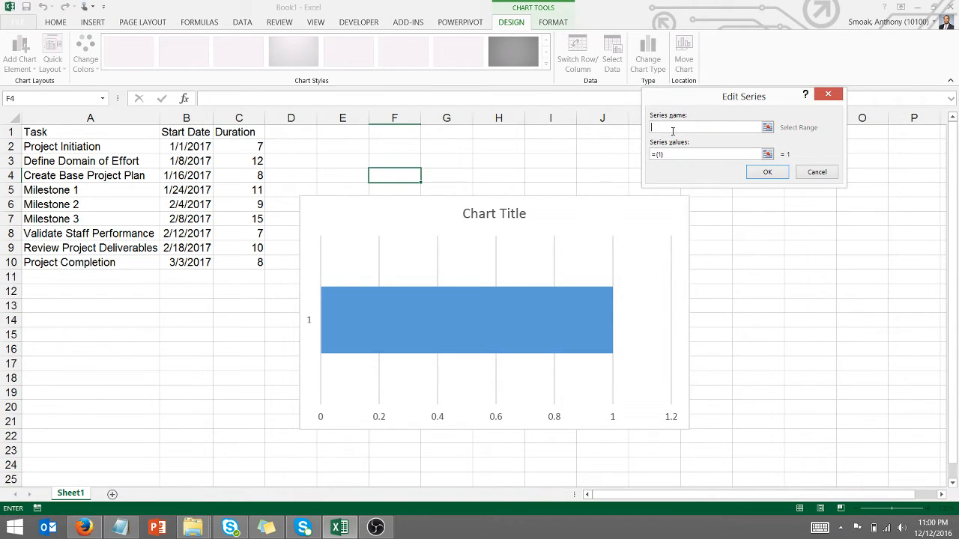
pyautogui.click(186, 132)
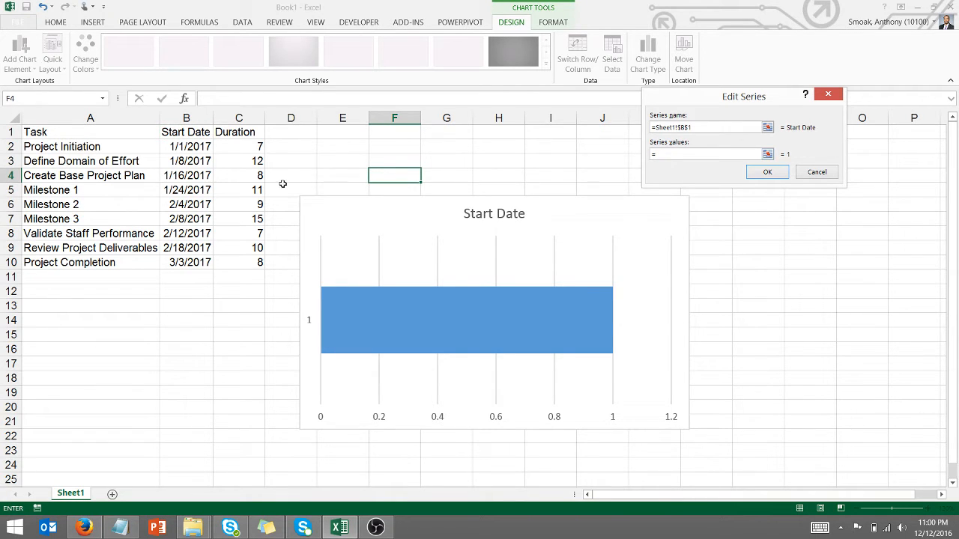
pyautogui.moveTo(186, 147); pyautogui.dragTo(186, 261)
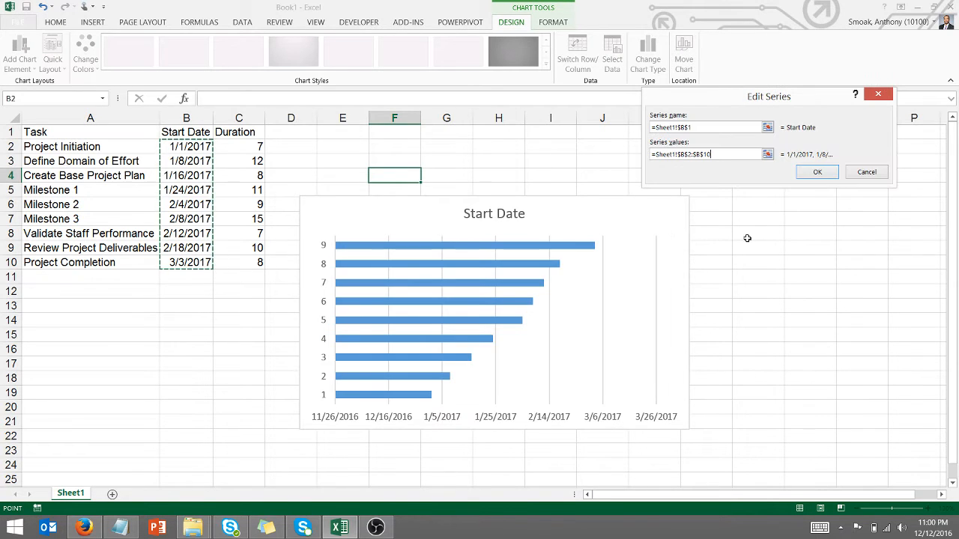
pyautogui.click(817, 171)
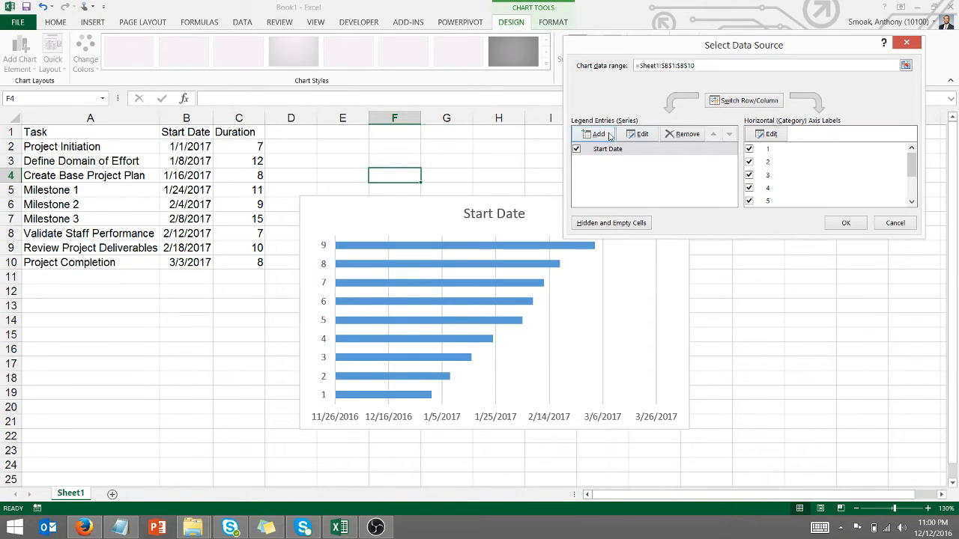
# Add a Duration series with values C2:C10, stacking onto the start-date bars.
pyautogui.click(597, 133)
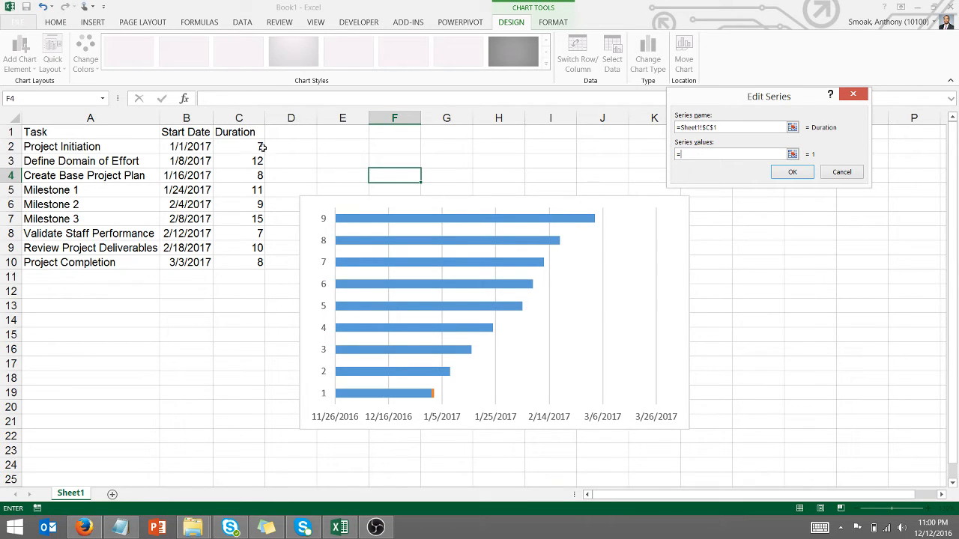
pyautogui.moveTo(240, 147); pyautogui.dragTo(239, 262)
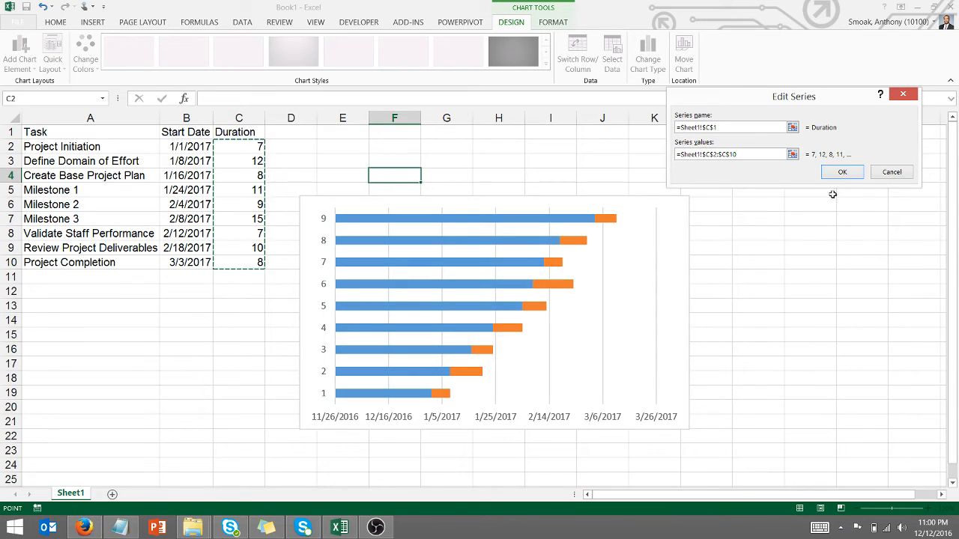
pyautogui.click(842, 171)
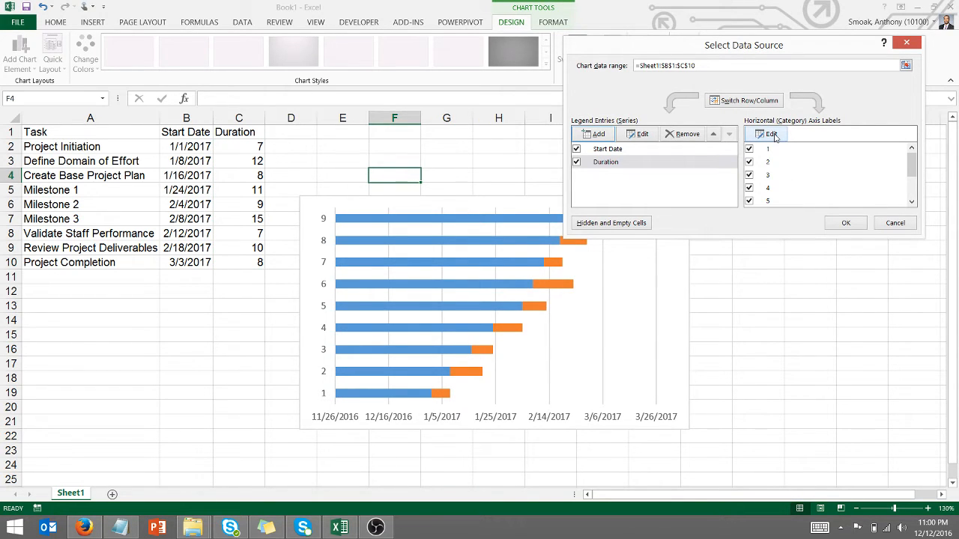
# Set the category axis labels to the task names in A2:A10.
pyautogui.click(766, 135)
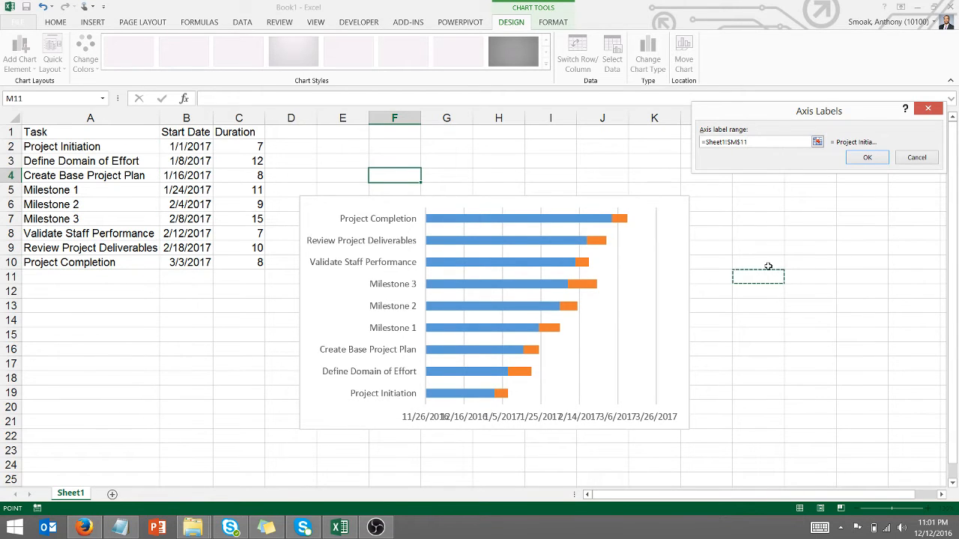
pyautogui.click(866, 157)
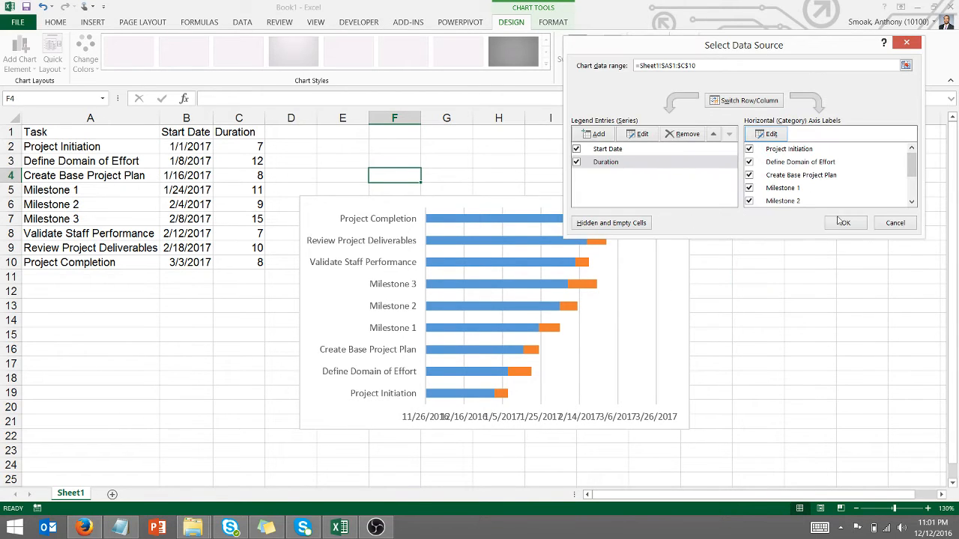
# Close Select Data Source and widen the chart to about column N.
pyautogui.click(845, 222)
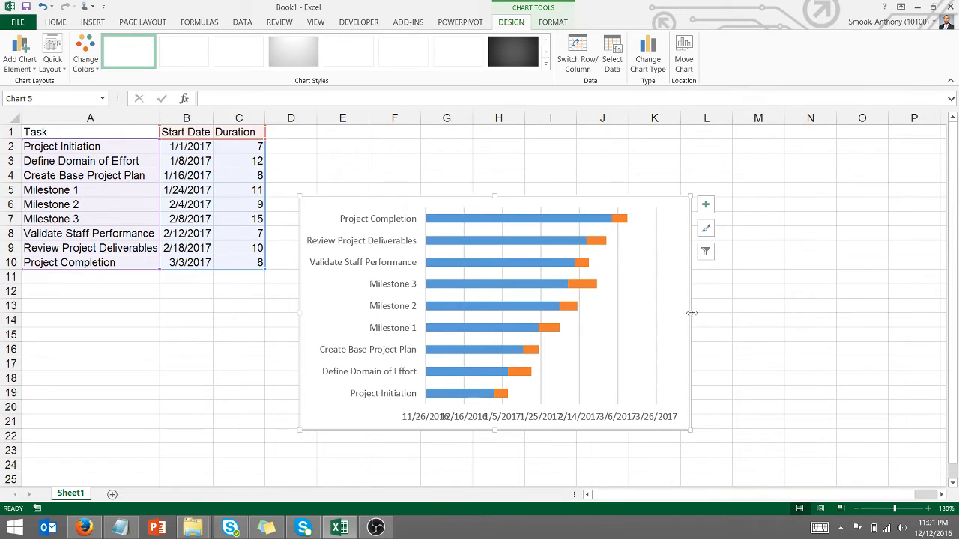
pyautogui.moveTo(689, 314); pyautogui.dragTo(863, 324)
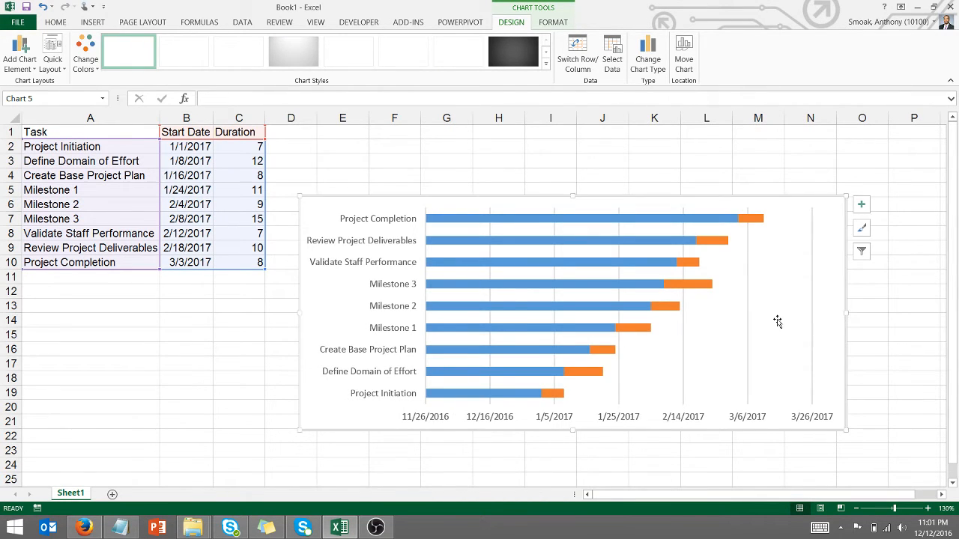
pyautogui.moveTo(411, 426)
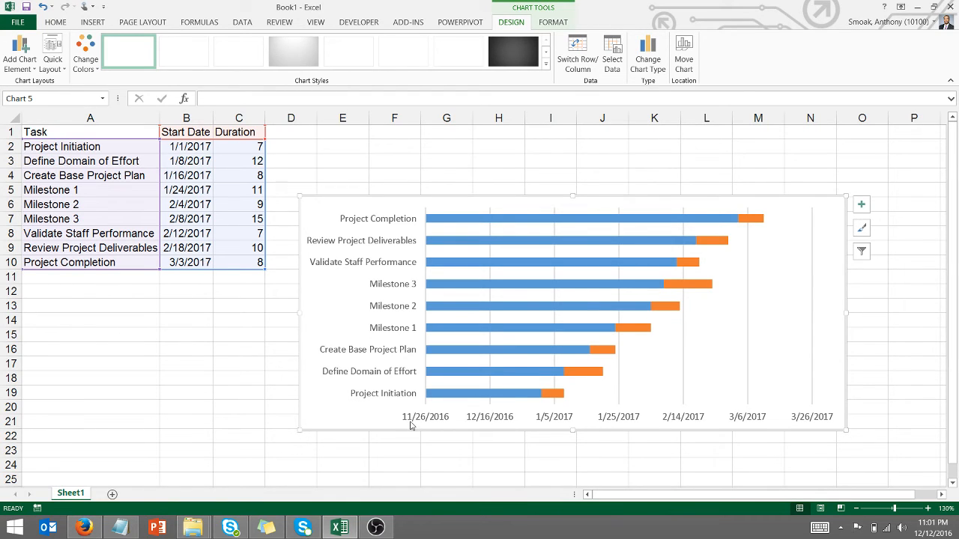
pyautogui.moveTo(417, 423)
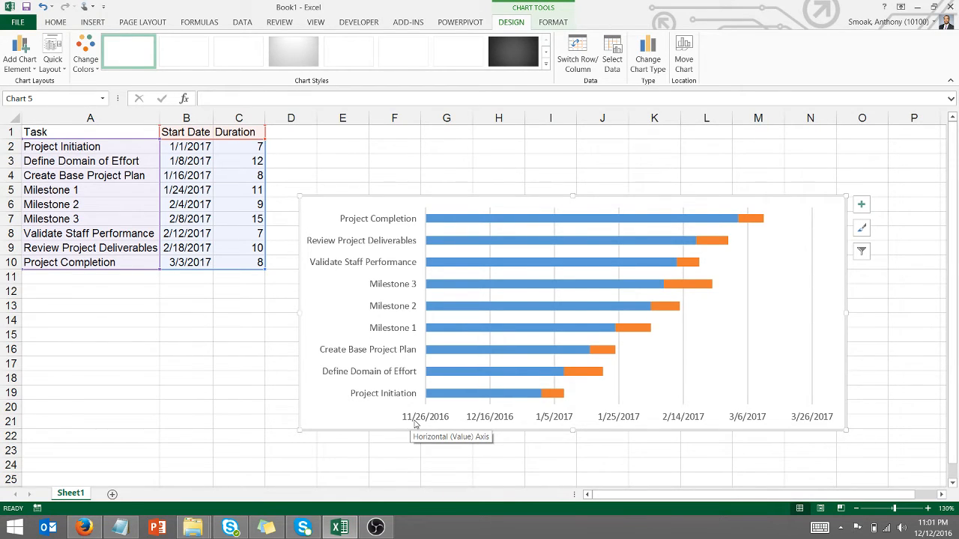
pyautogui.moveTo(705, 247)
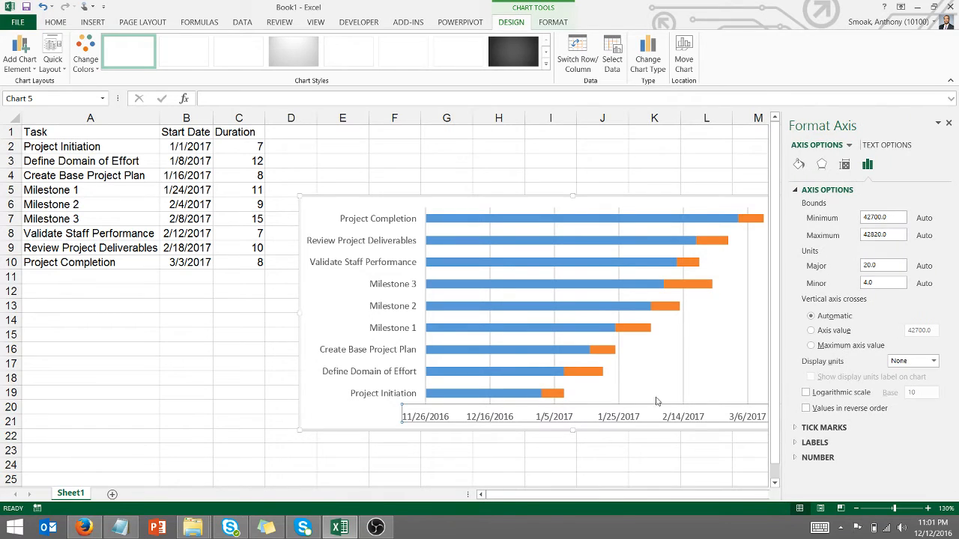
# Set the horizontal axis Minimum bound to 42736 so dates begin at 1/1/2017.
pyautogui.click(882, 218)
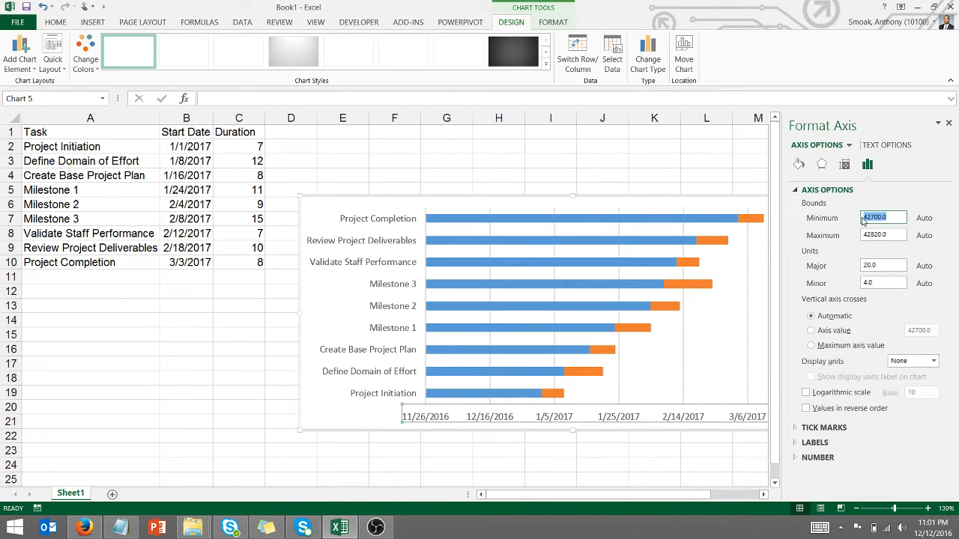
pyautogui.write('1/1/')
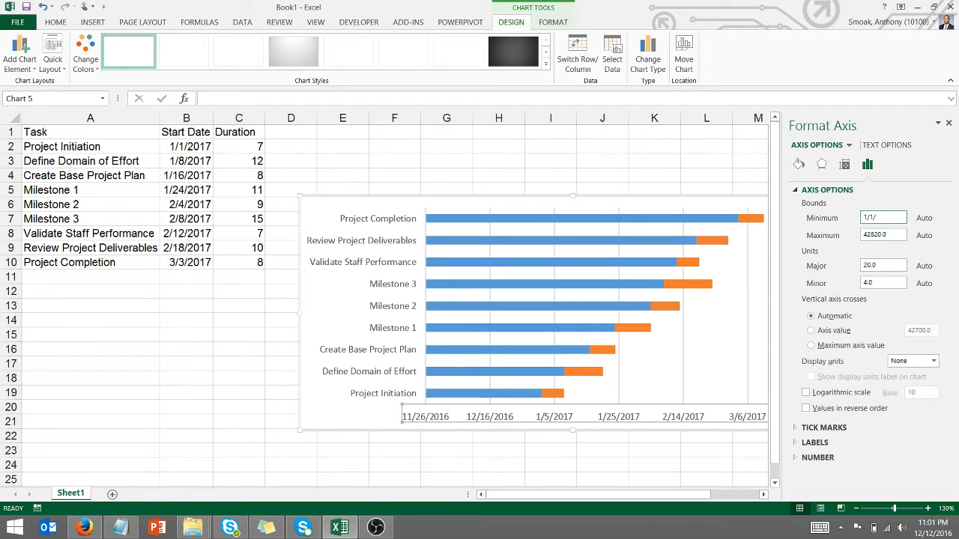
pyautogui.write('42736.0')
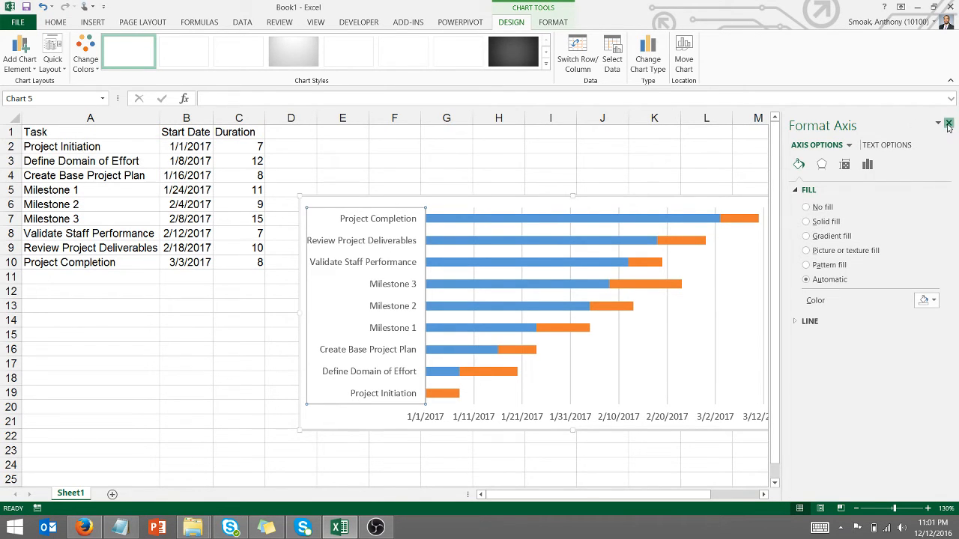
# Format the task axis with Categories in reverse order, putting Project Initiation on top.
pyautogui.rightClick(382, 327)
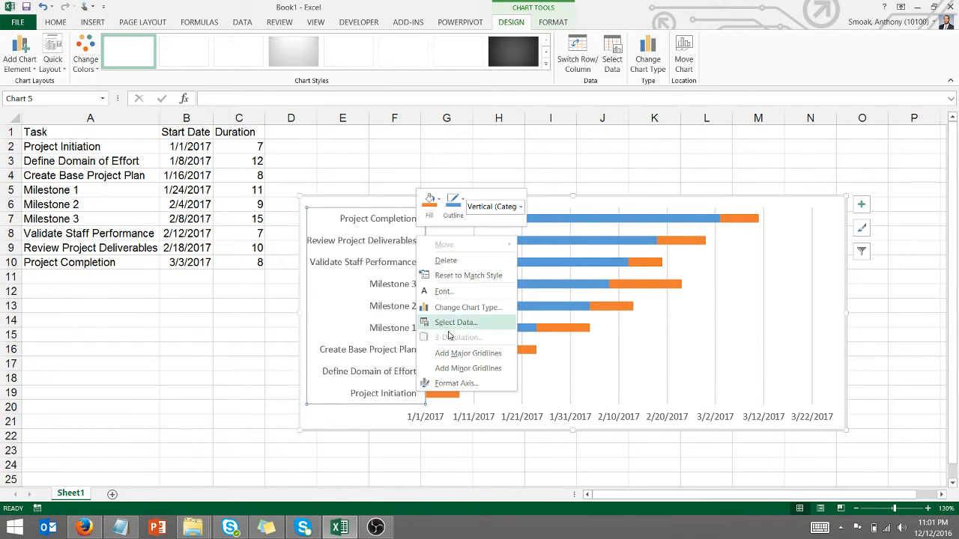
pyautogui.click(456, 384)
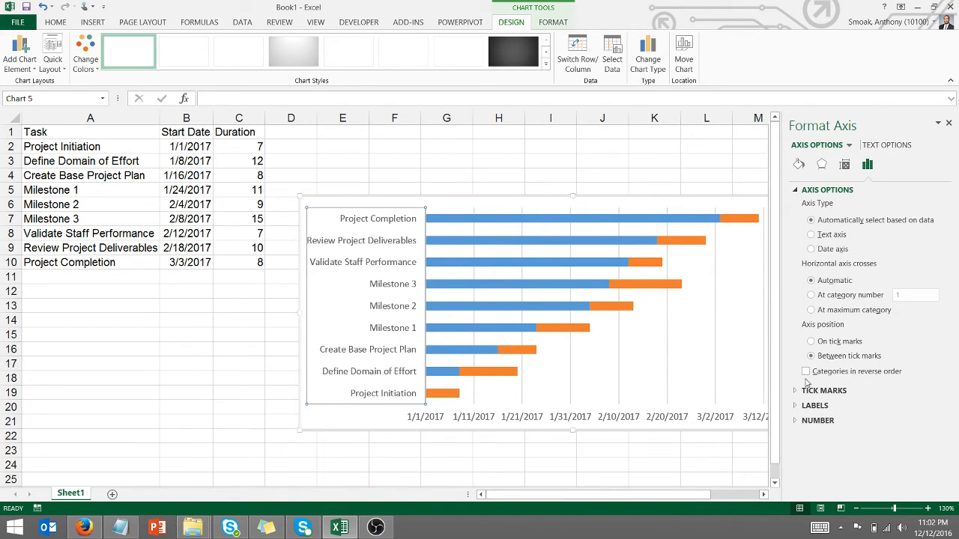
pyautogui.click(807, 372)
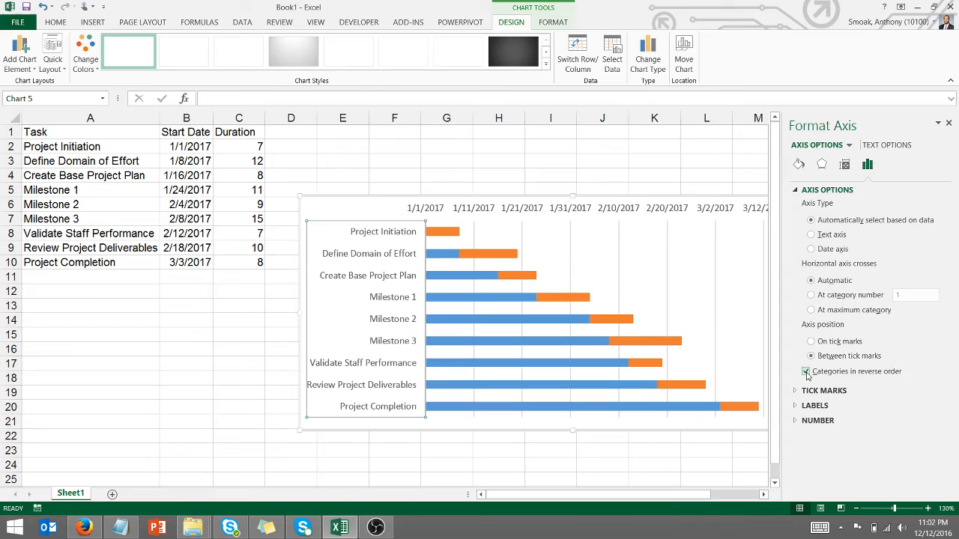
pyautogui.click(806, 372)
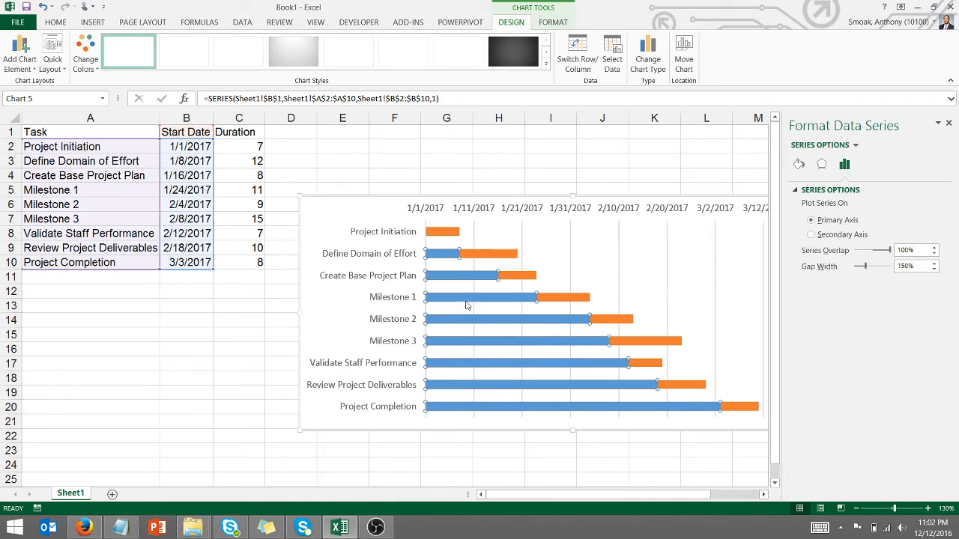
pyautogui.moveTo(513, 410)
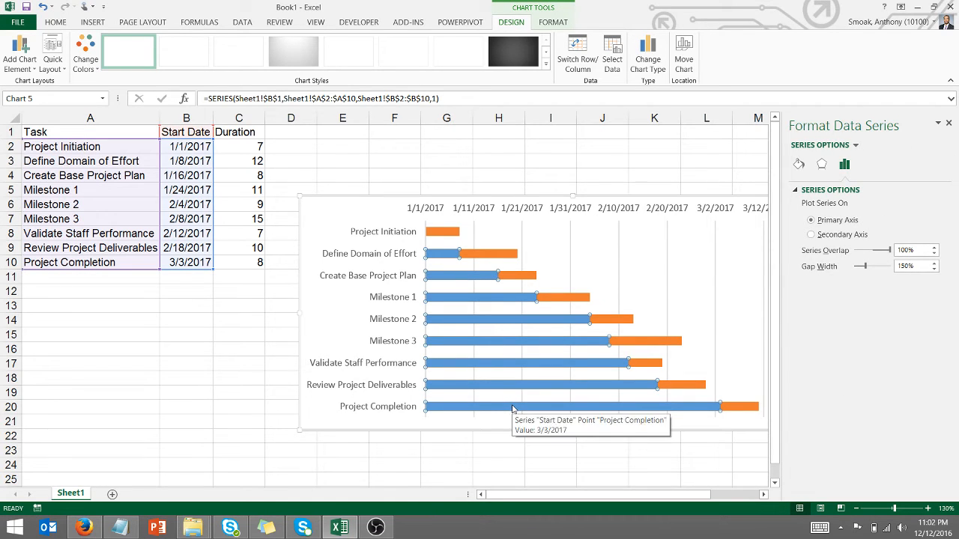
# Give the Start Date series No fill so its blue bars become invisible.
pyautogui.click(799, 163)
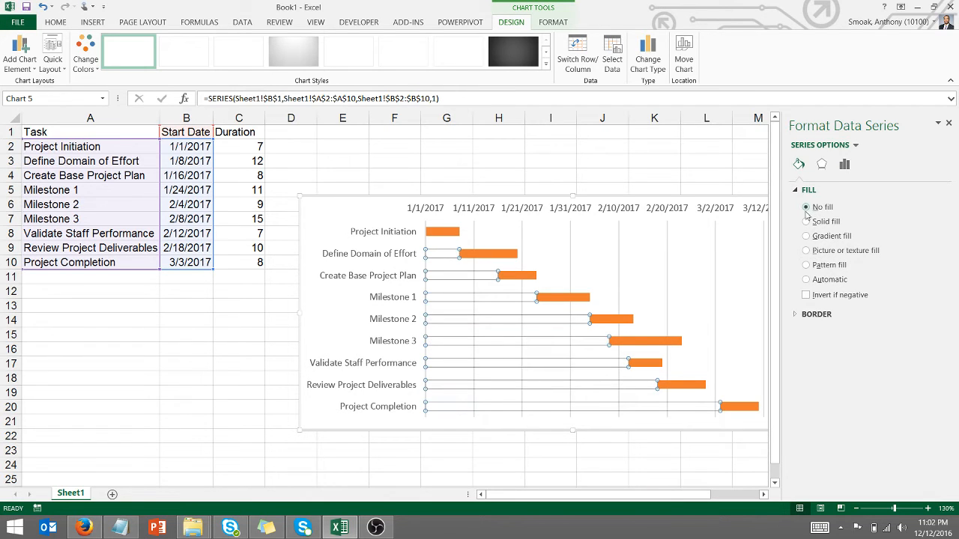
pyautogui.click(551, 175)
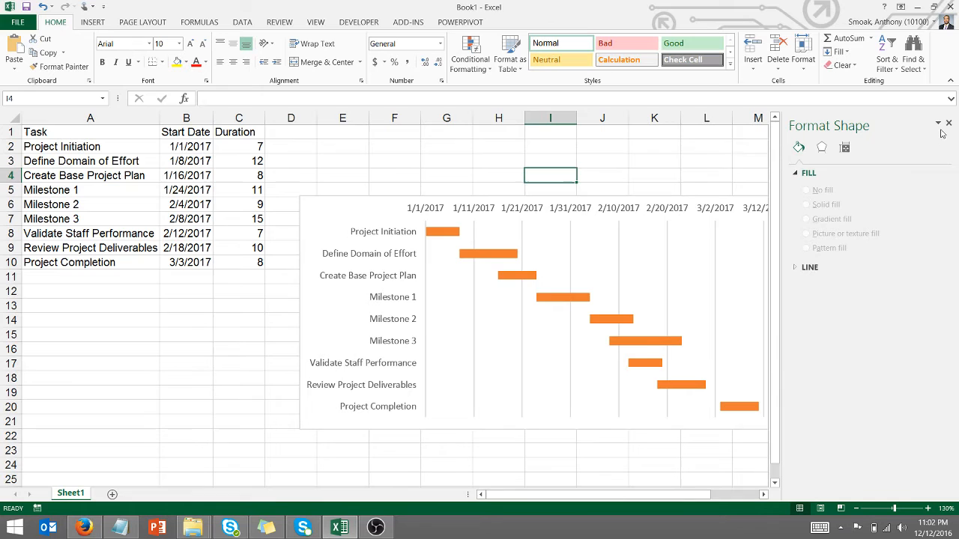
pyautogui.click(947, 123)
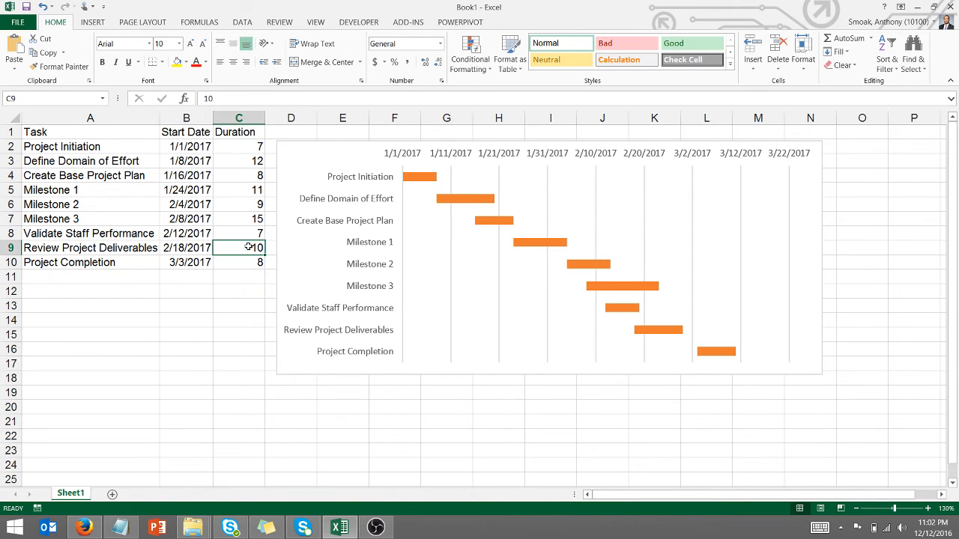
# Change the Review Project Deliverables duration in C9 to 20.
pyautogui.write('20')
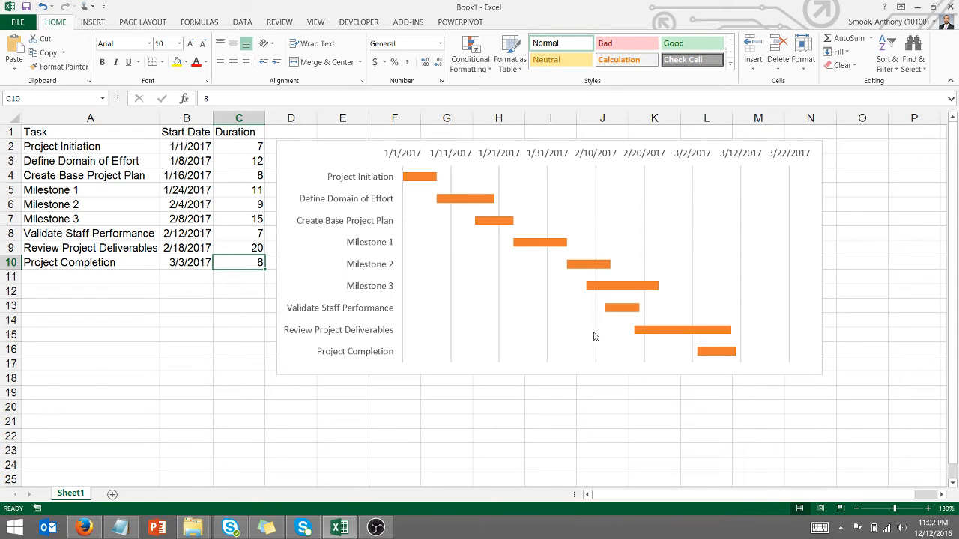
pyautogui.moveTo(705, 350)
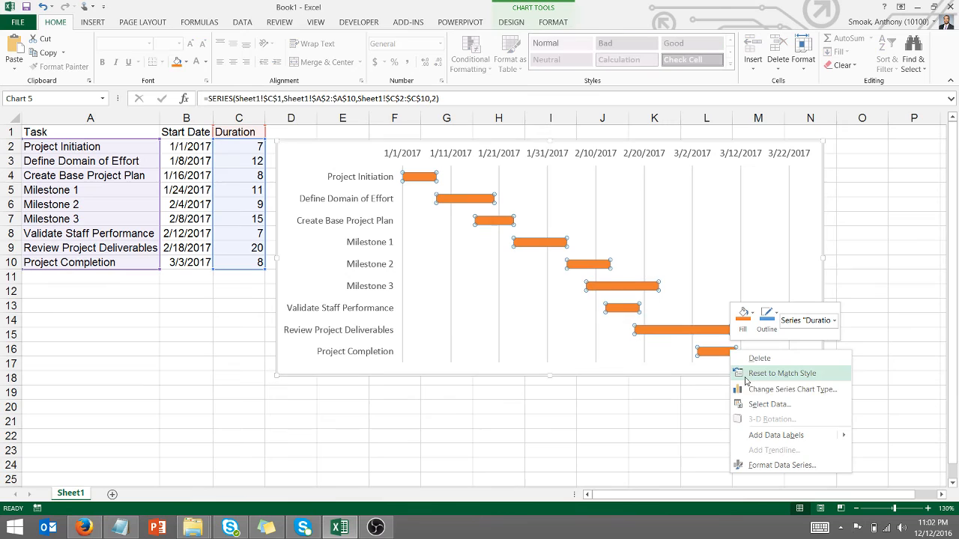
pyautogui.moveTo(777, 435)
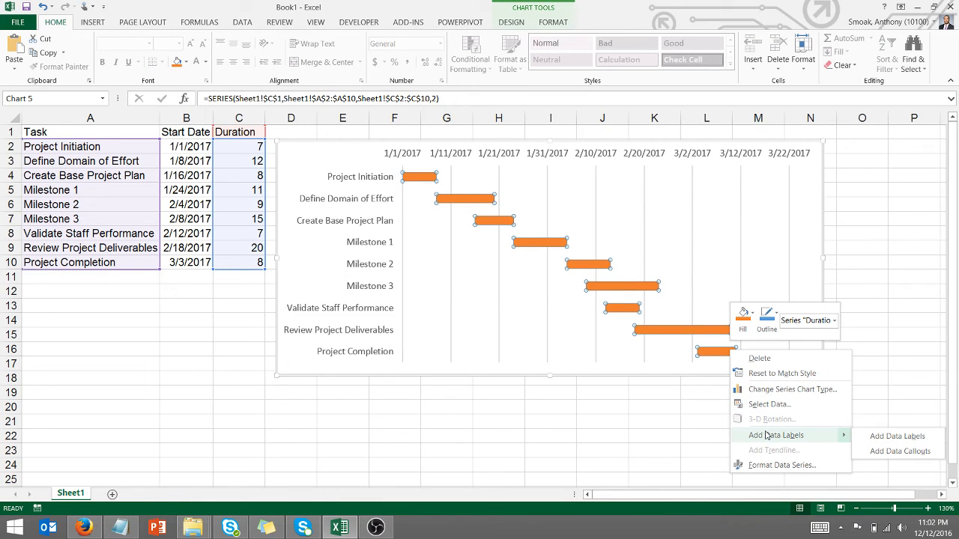
# Add a data callout to the Project Completion bar and move it above the bar.
pyautogui.click(896, 436)
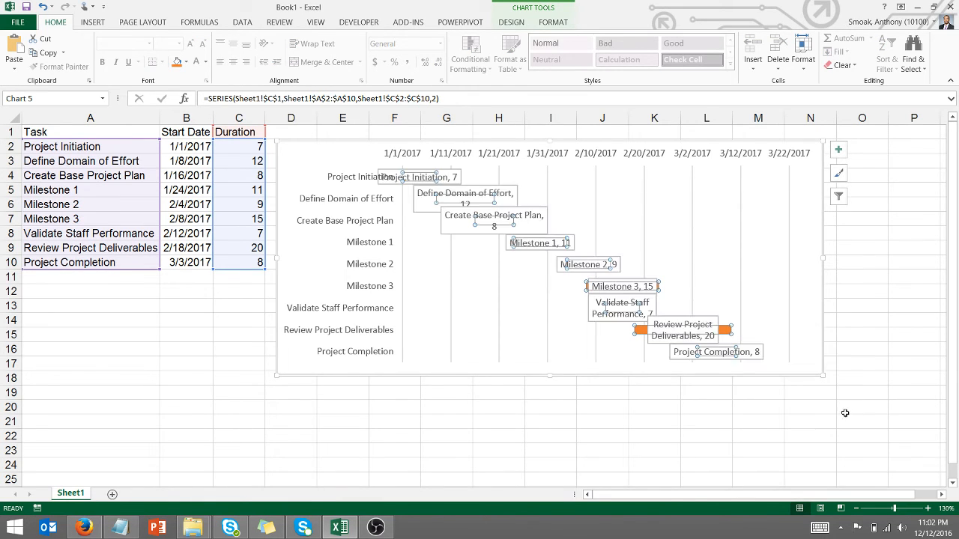
pyautogui.moveTo(773, 370)
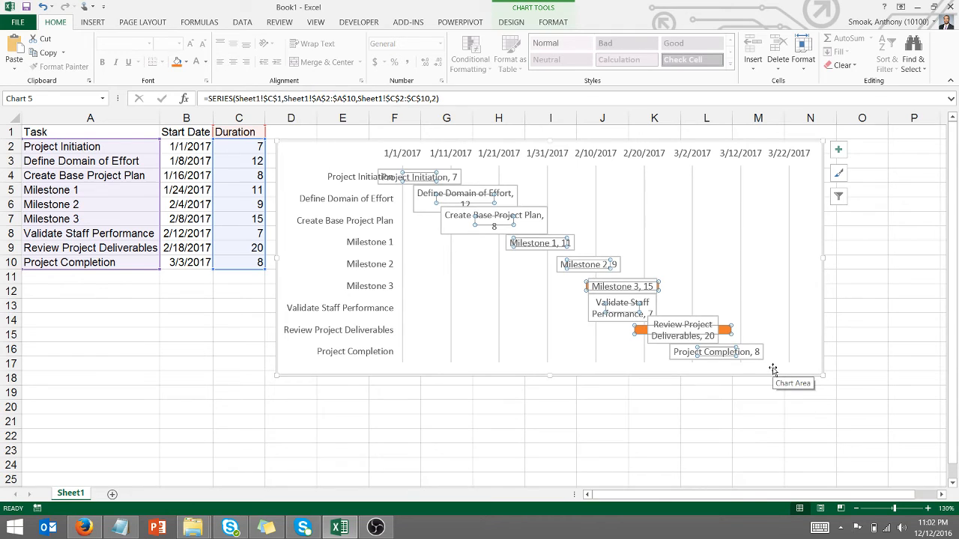
pyautogui.click(706, 392)
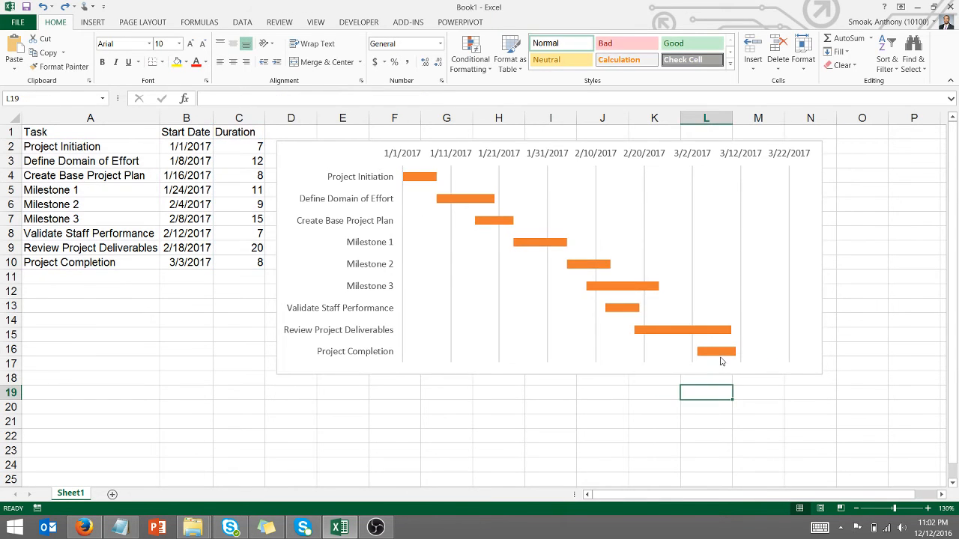
pyautogui.rightClick(716, 351)
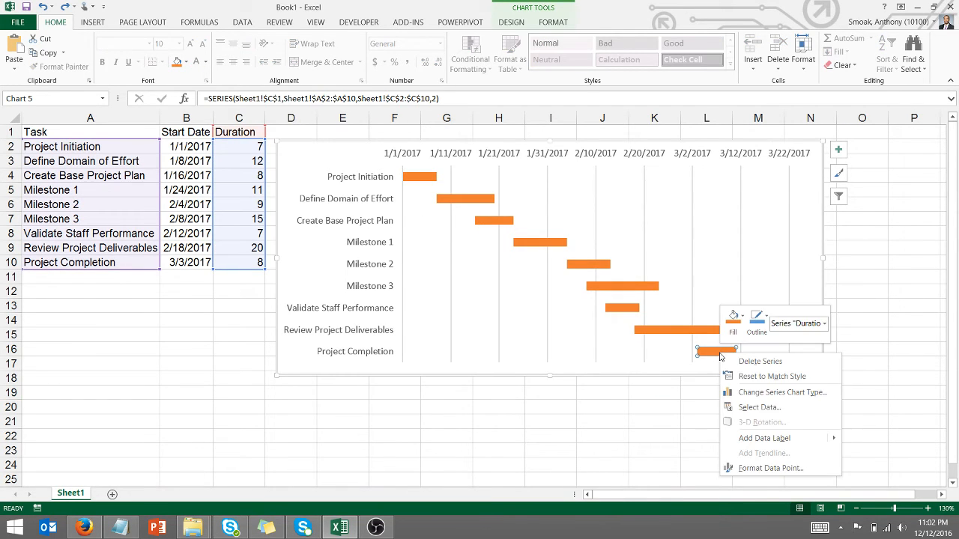
pyautogui.moveTo(765, 438)
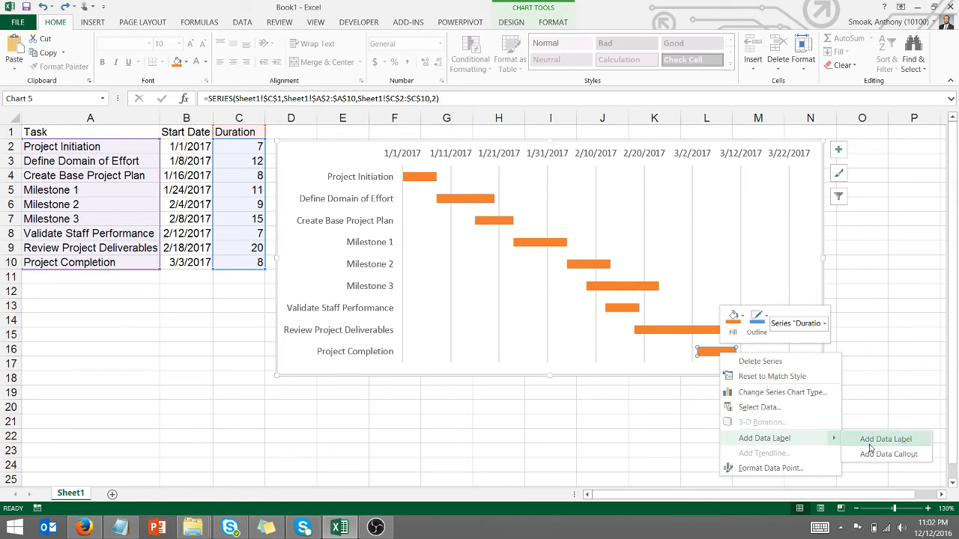
pyautogui.click(886, 439)
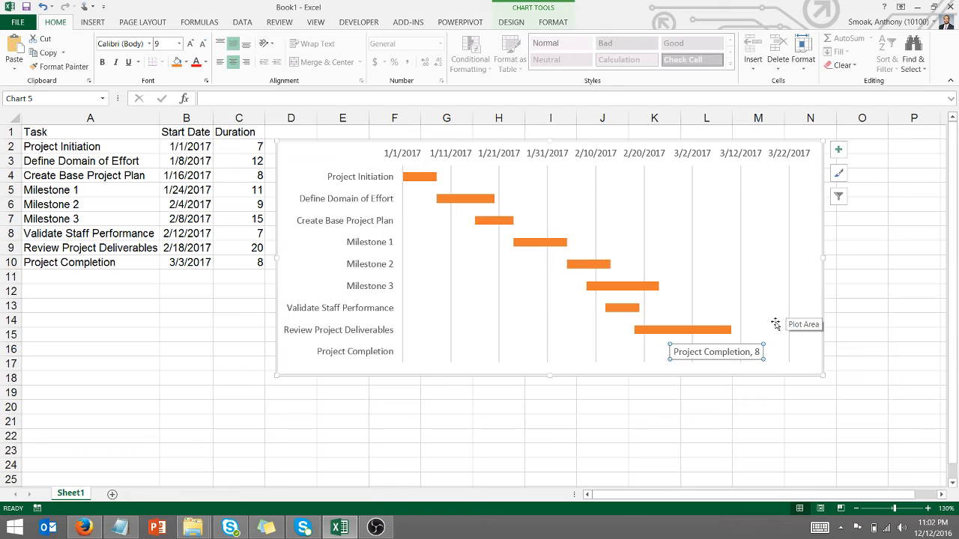
pyautogui.moveTo(716, 350); pyautogui.dragTo(737, 330)
pyautogui.write('Phase ')
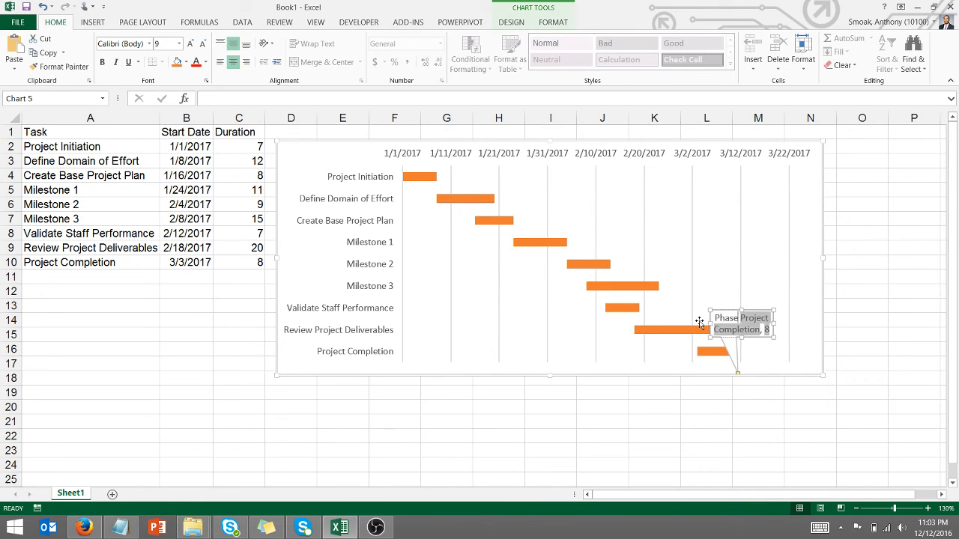
pyautogui.moveTo(764, 330)
pyautogui.write(' will be over in')
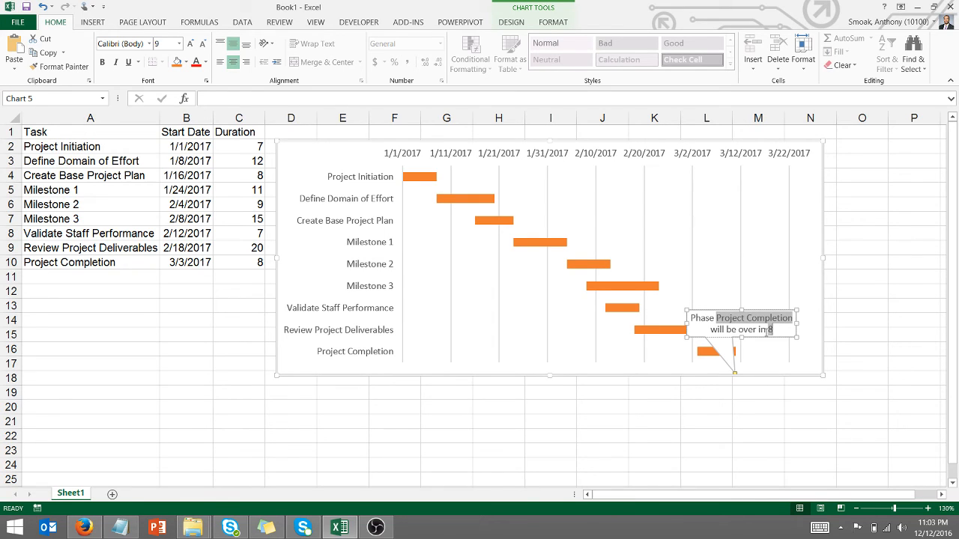
# Reword the callout to 'Phase Project Completion will be over in 8 days.'.
pyautogui.write('days.')
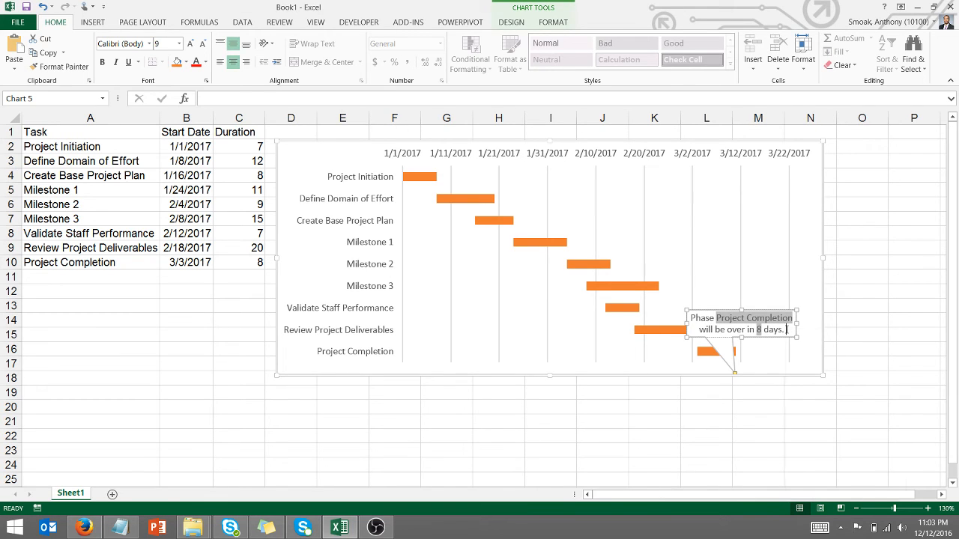
# Add a [Cell] data label field to the callout referencing Sheet1!$A$9, Review Project Deliverables.
pyautogui.rightClick(742, 322)
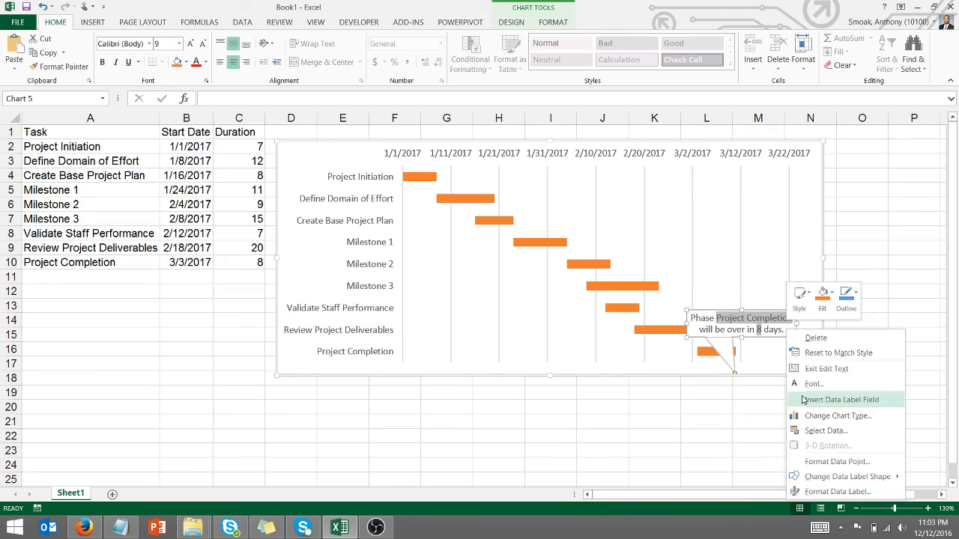
pyautogui.click(839, 398)
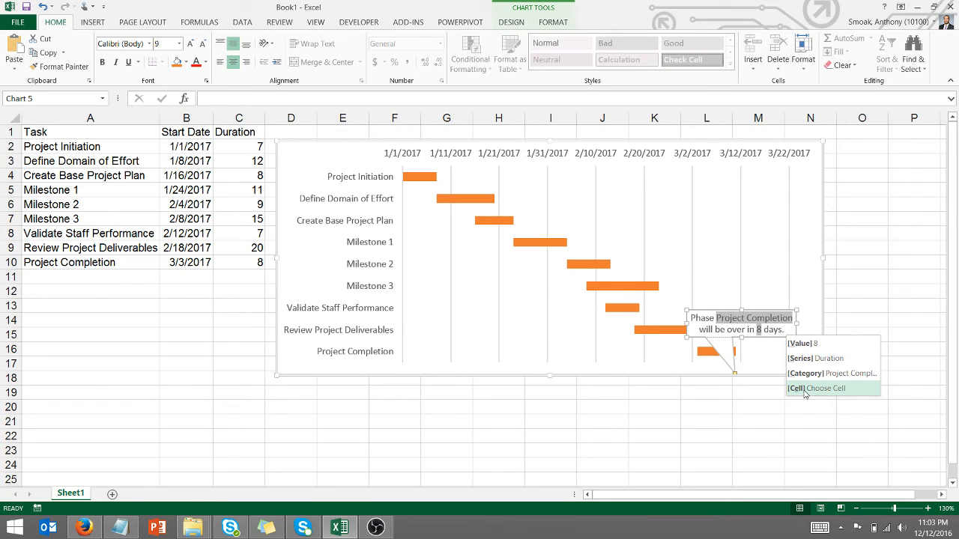
pyautogui.click(824, 388)
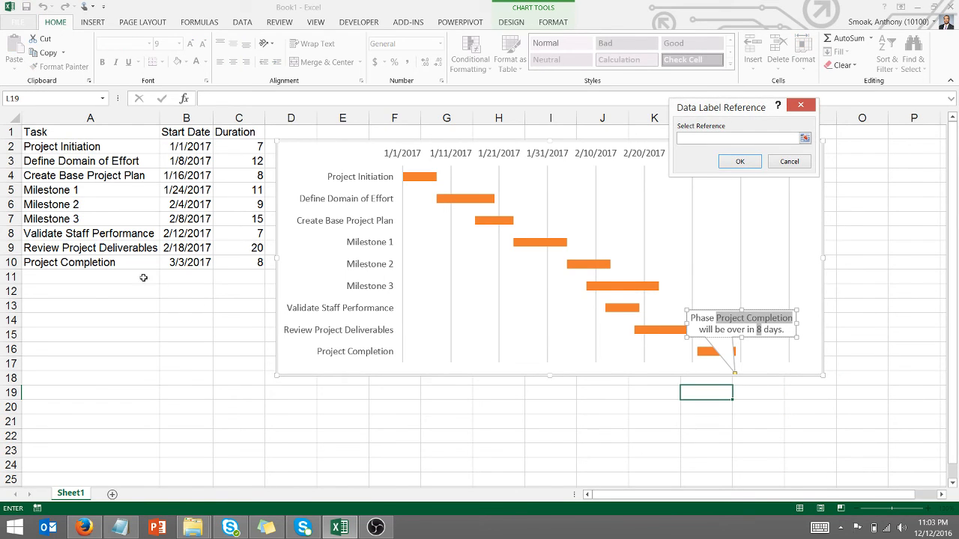
pyautogui.click(90, 249)
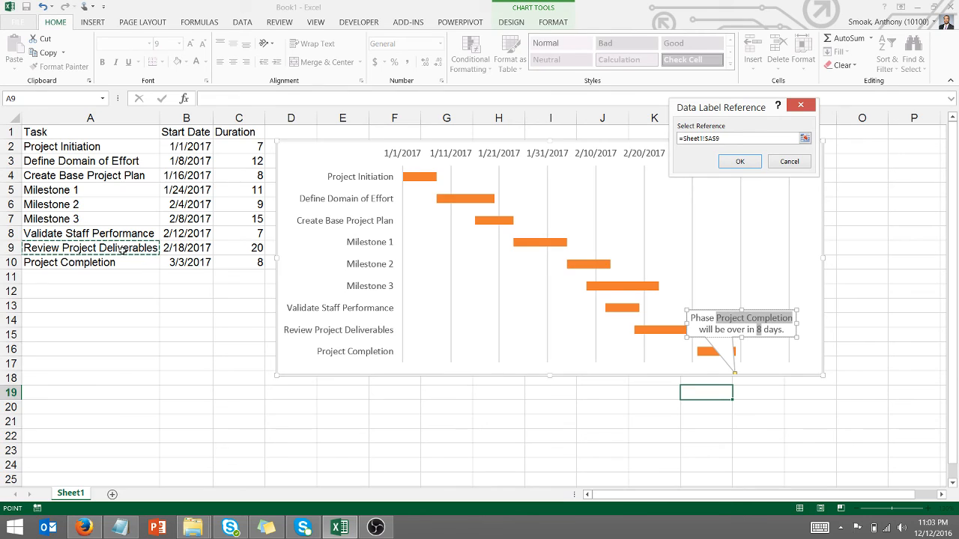